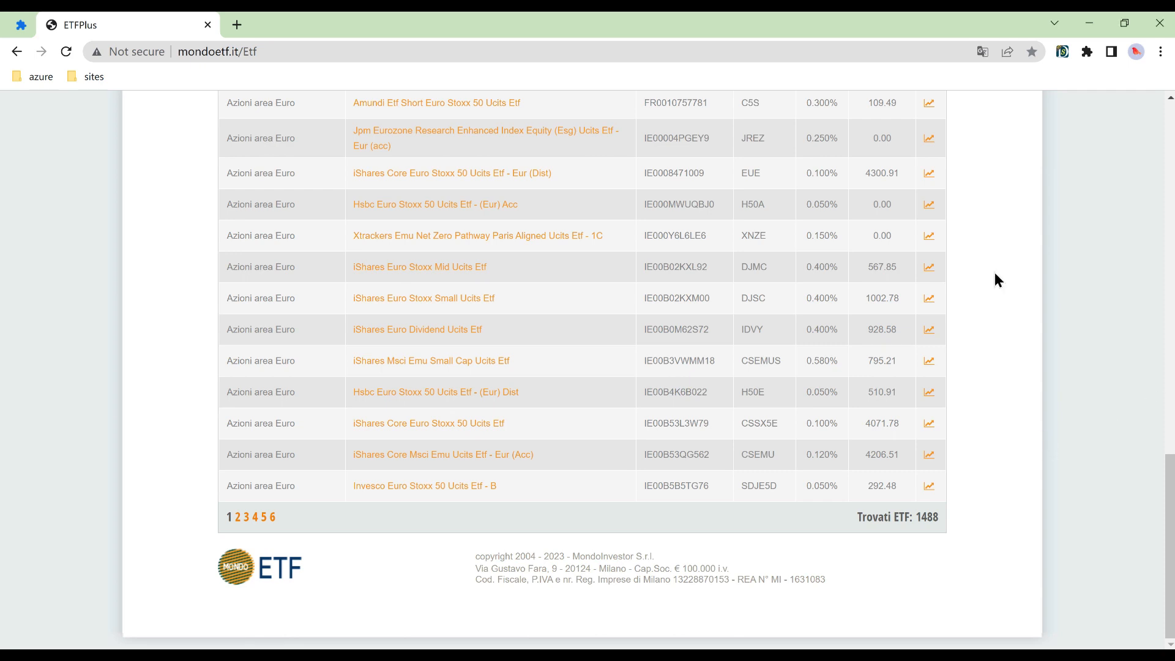
Show the EasySpider extension's My Recipes list over the MondoETF listing page.
left_click(1062, 52)
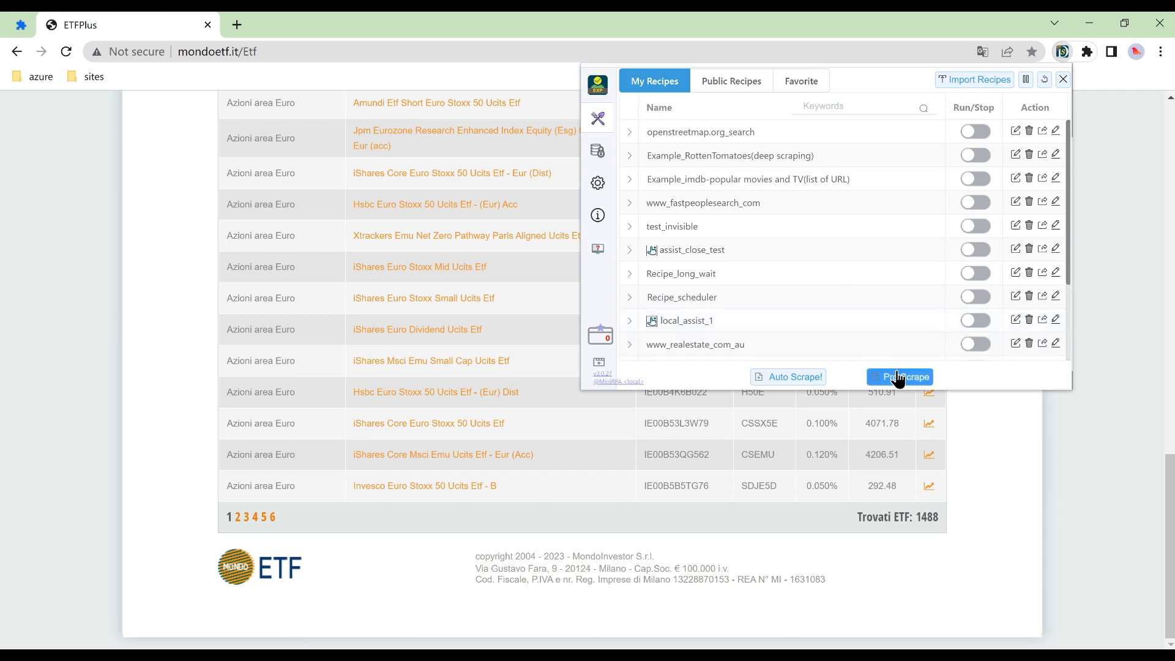
Start a Pick&Scrape recipe and set List1's paging to 'Click Page Number after Current One'.
left_click(899, 377)
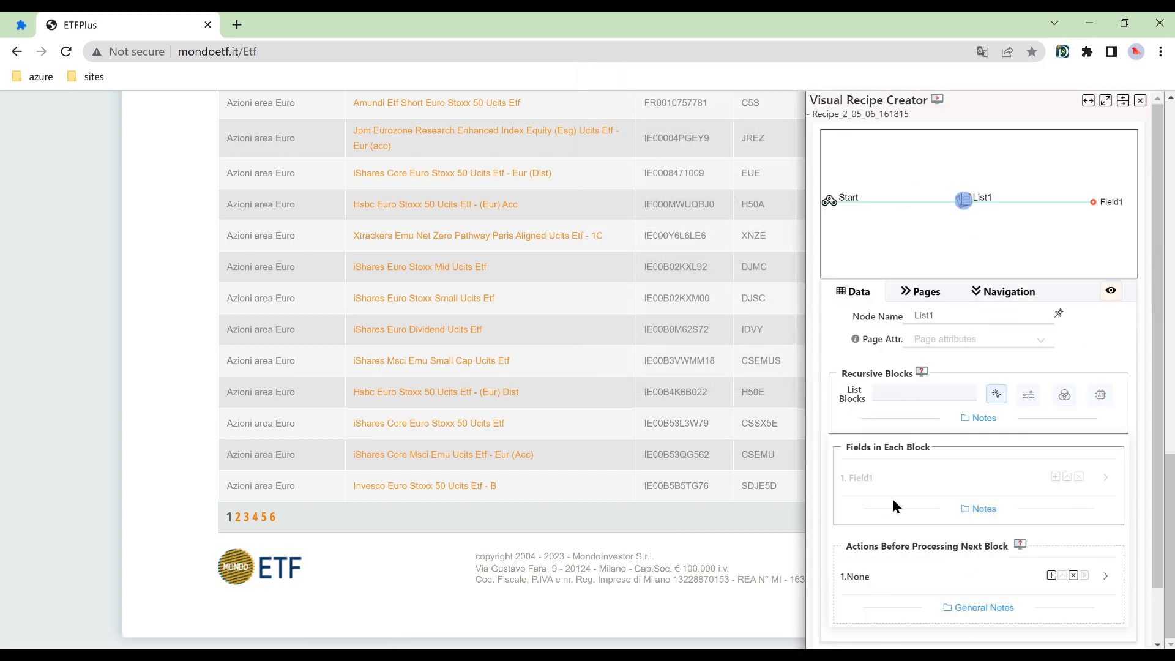
left_click(919, 291)
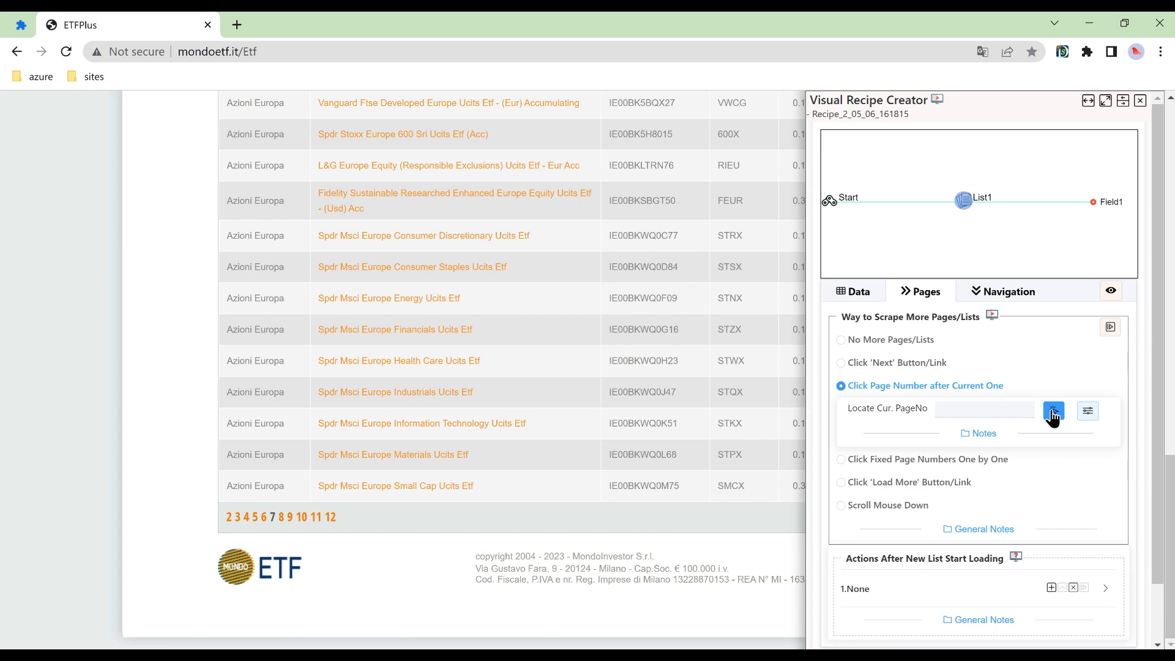
Begin locating the current page number by picking page 7 on the pager.
left_click(1053, 411)
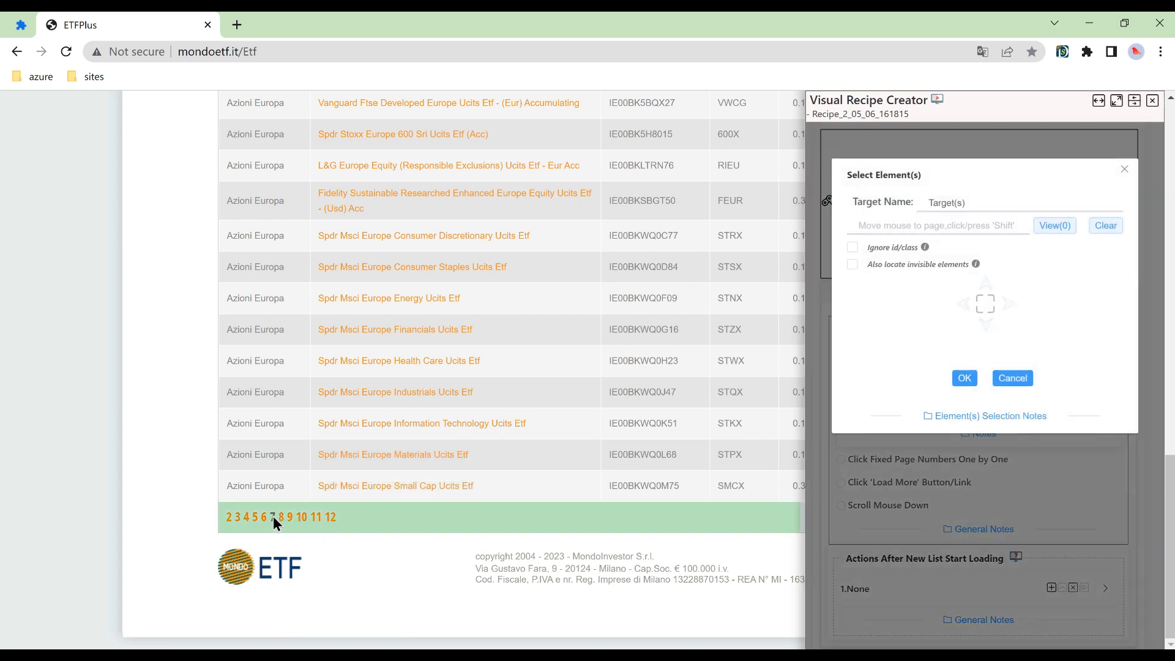
left_click(281, 517)
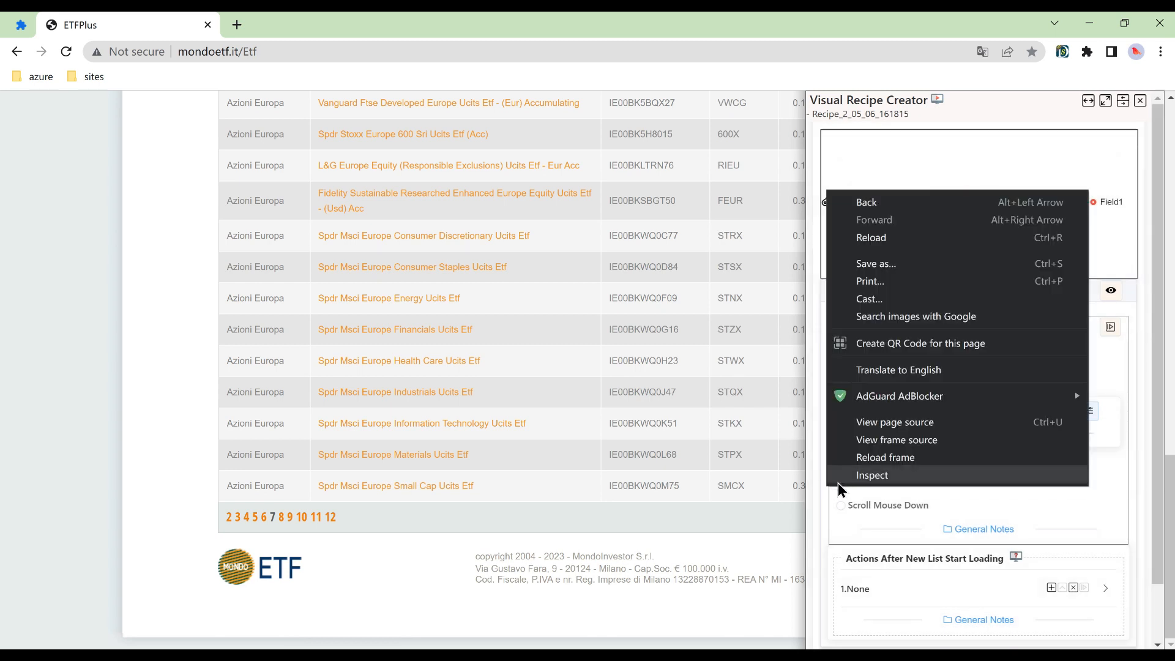
Inspect the pager markup in DevTools, then add an Htmlify Element step under Start.
left_click(872, 475)
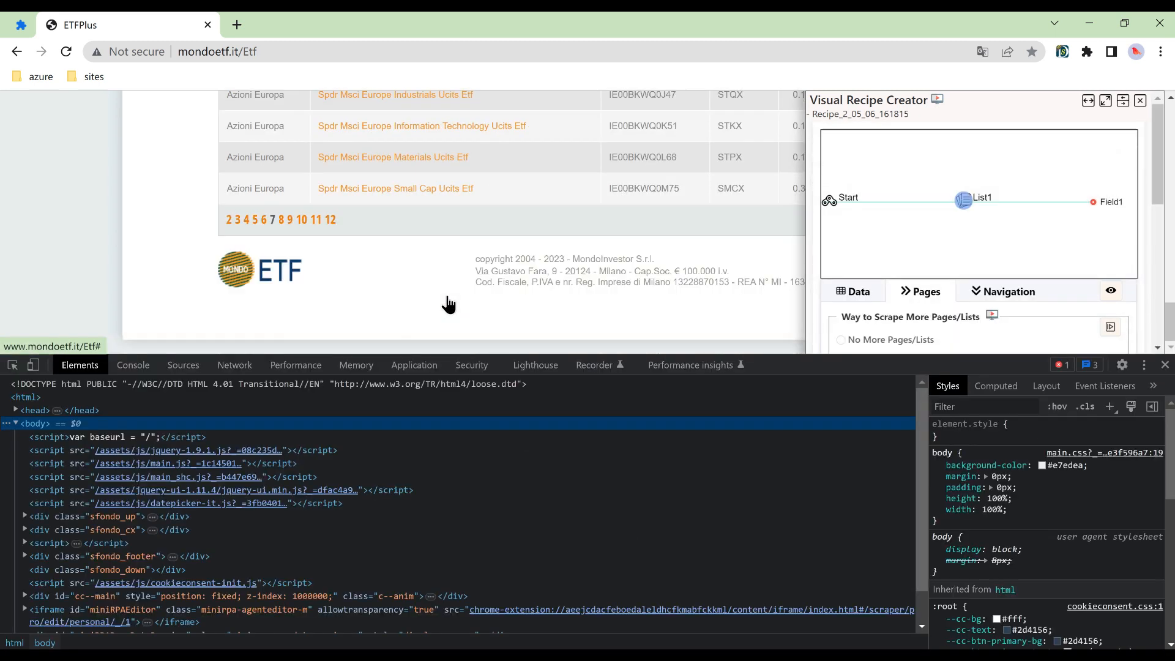
left_click(278, 220)
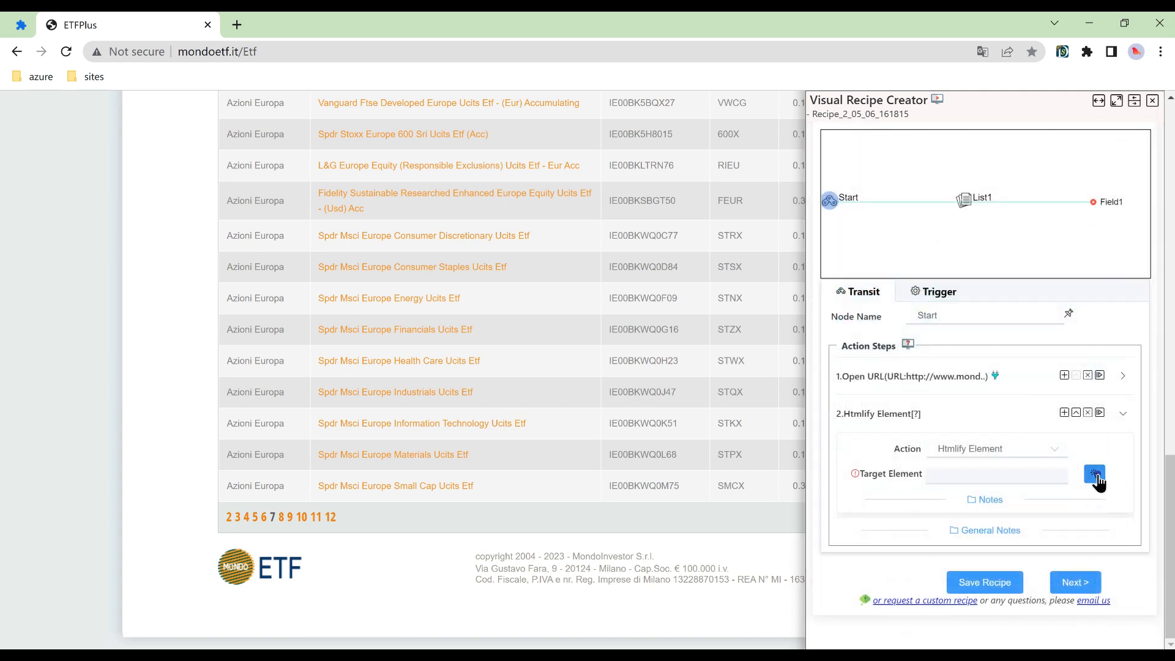
Target the Htmlify Element step at the pager cell TD.table_page@0 and return to List1.
left_click(1094, 476)
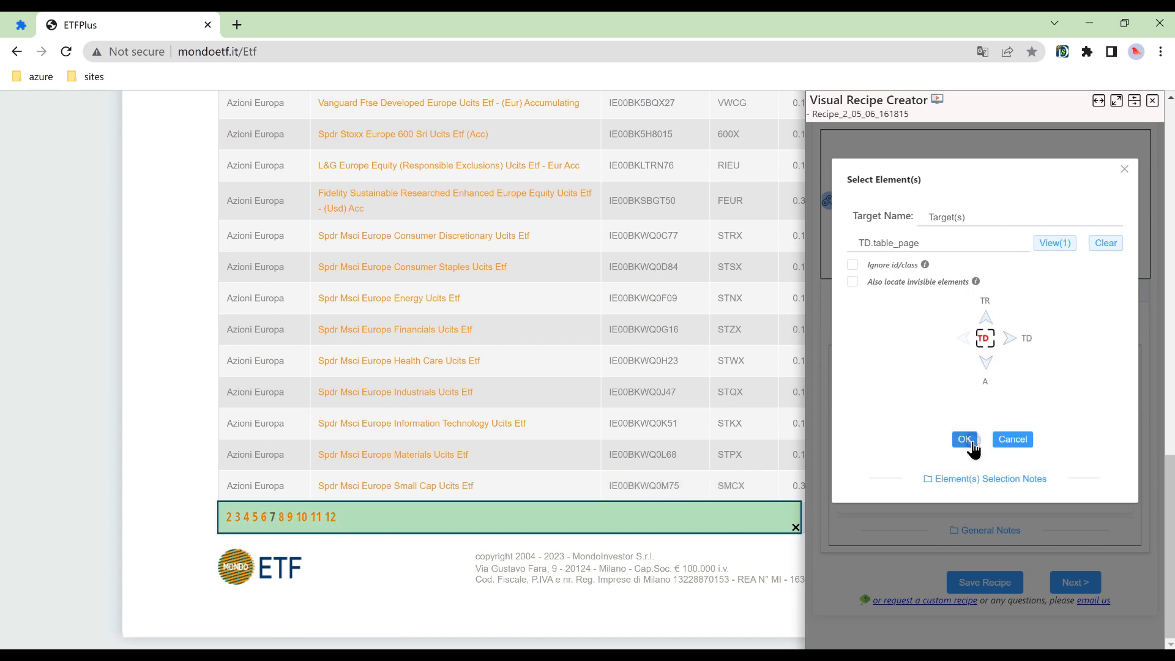
left_click(964, 440)
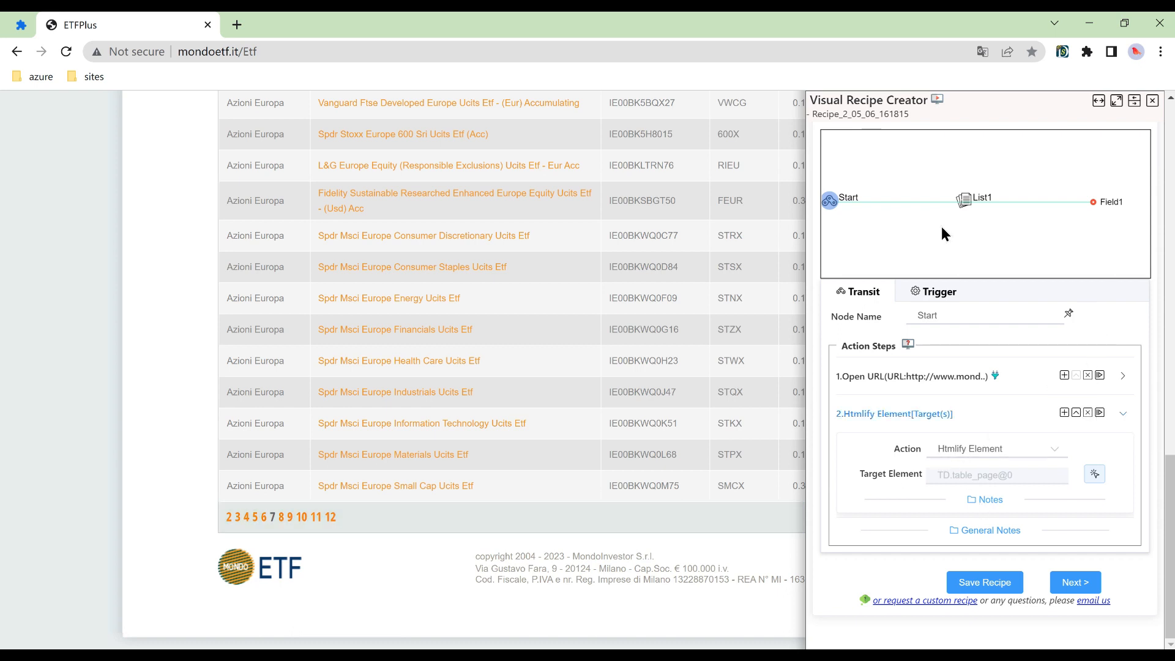
left_click(963, 200)
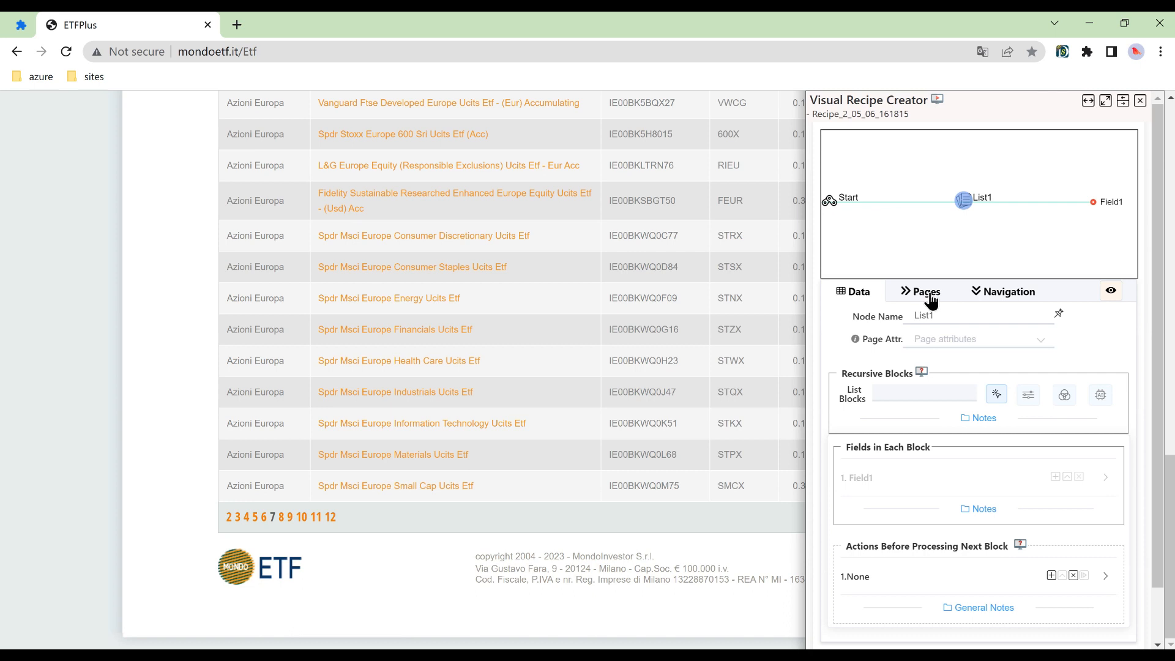
Set List1's current-page locator to the link after page 7, TABLE SPAN:last + A.
left_click(997, 395)
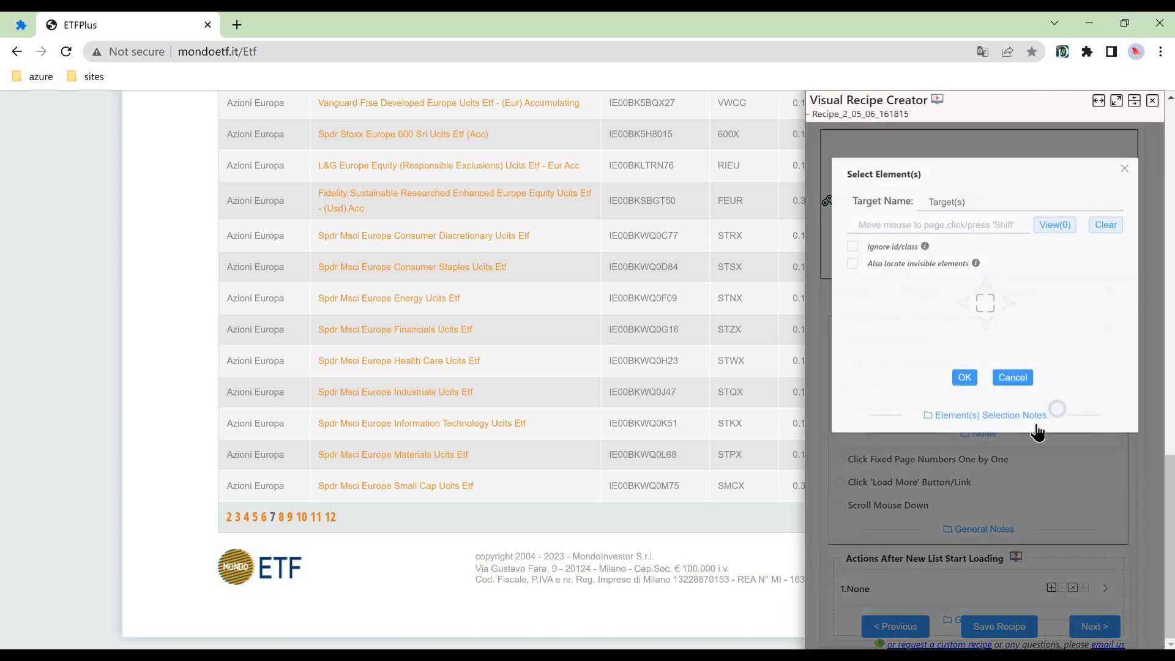
mouse_move(273, 517)
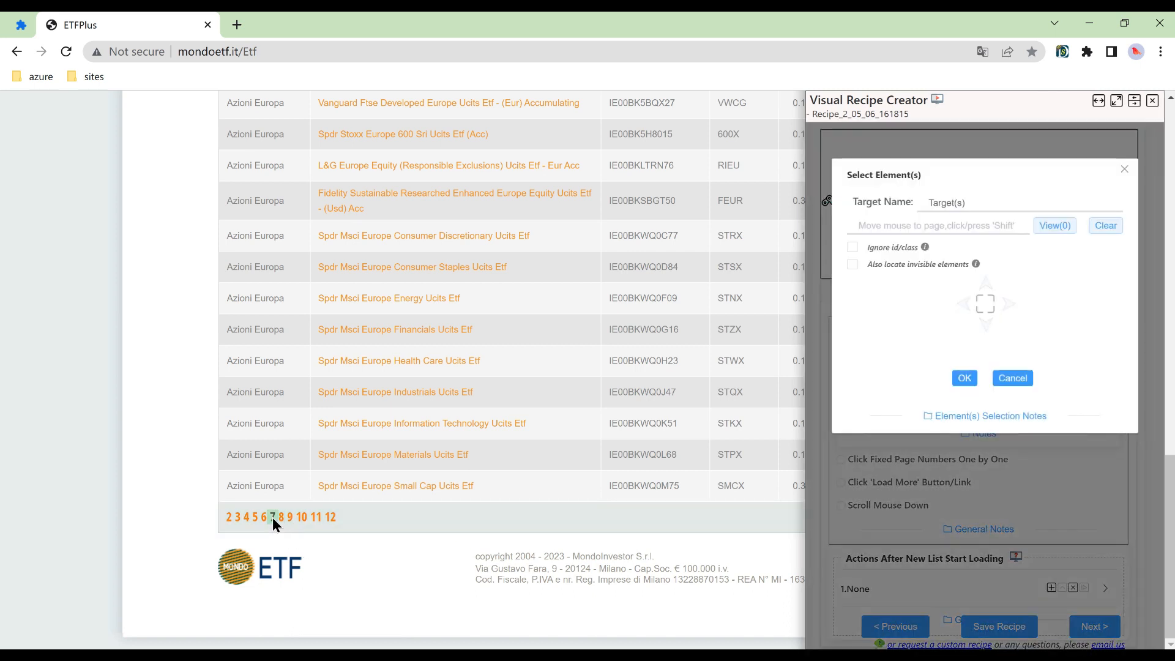
left_click(280, 518)
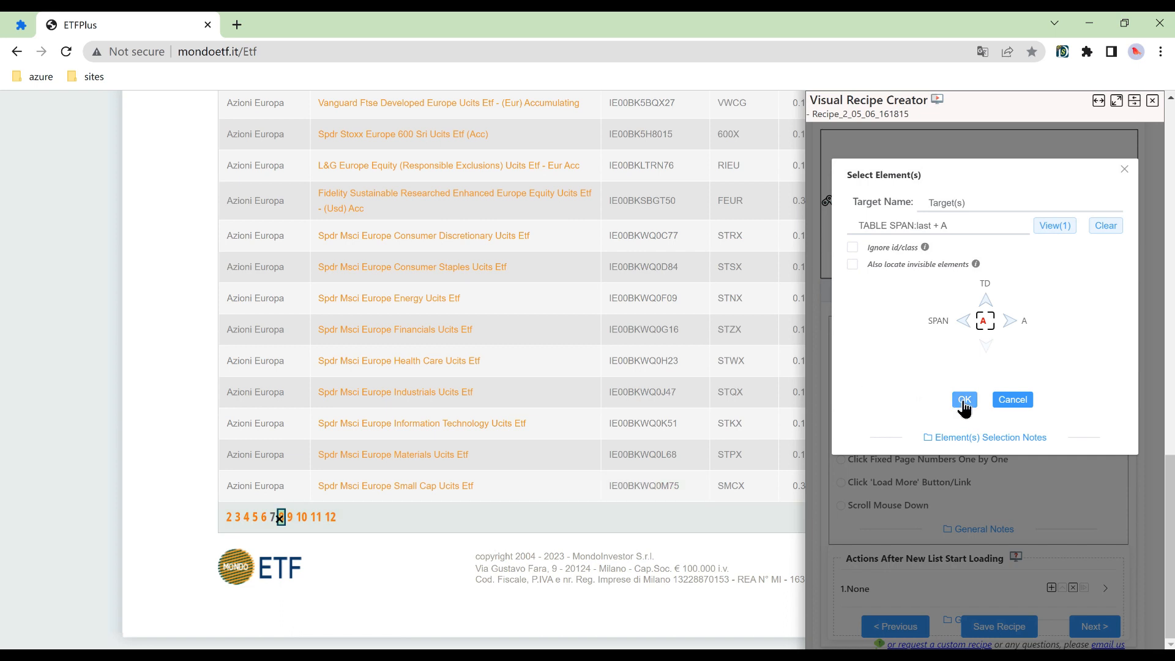
left_click(965, 400)
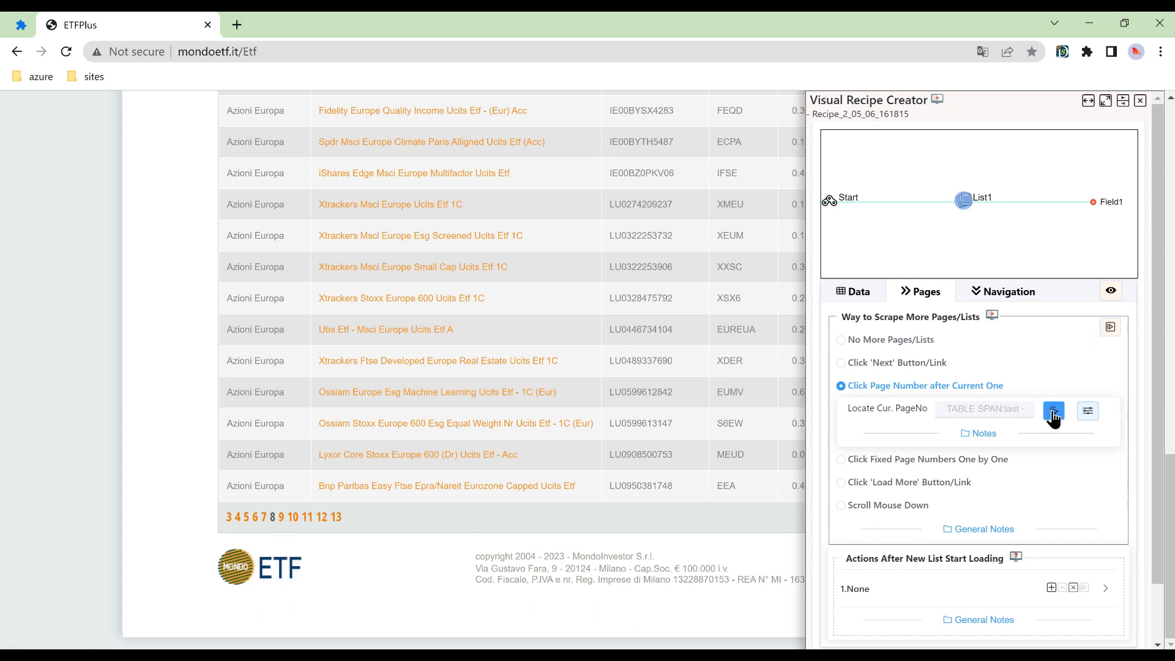
mouse_move(1111, 336)
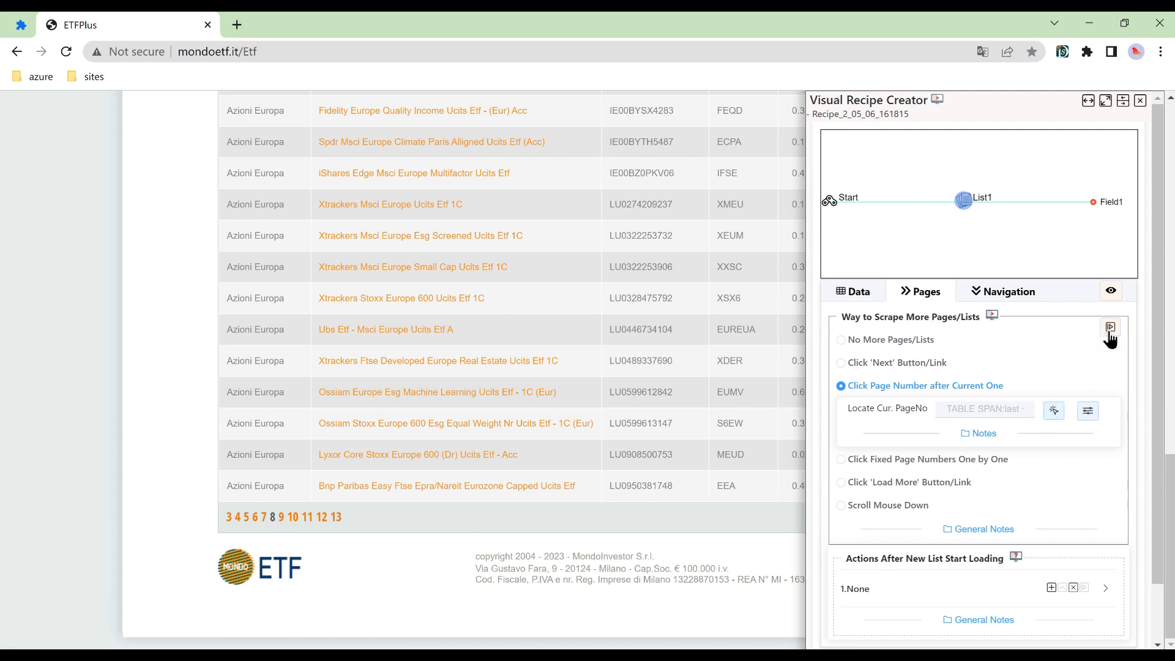